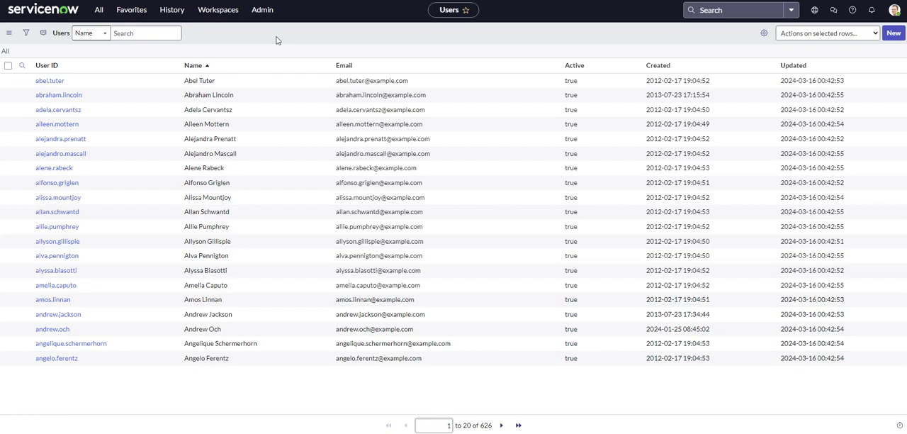
{"action": "mouse_move", "coordinate": [106, 25]}
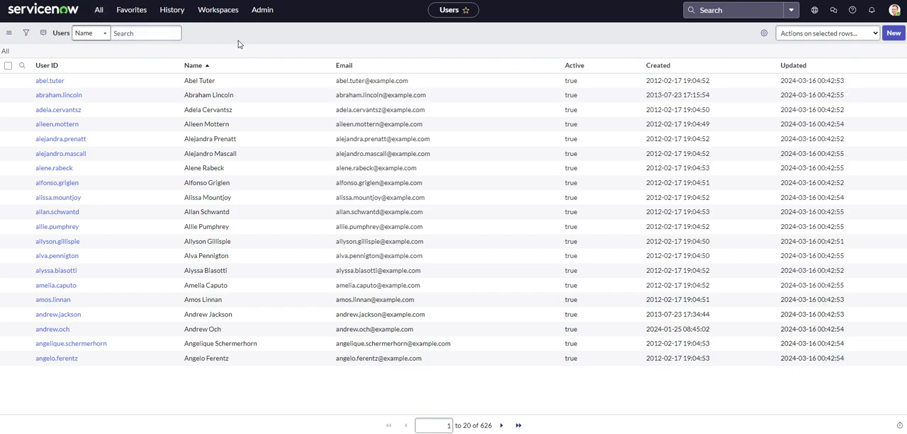
{"action": "mouse_move", "coordinate": [397, 33]}
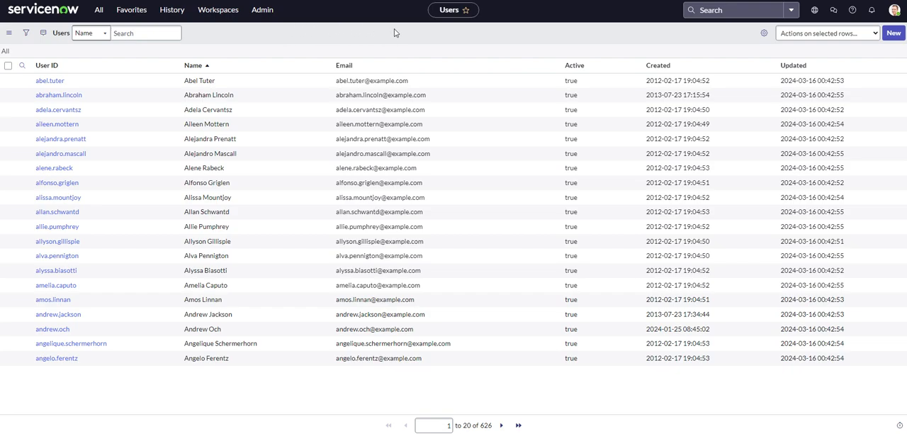
{"action": "mouse_move", "coordinate": [256, 50]}
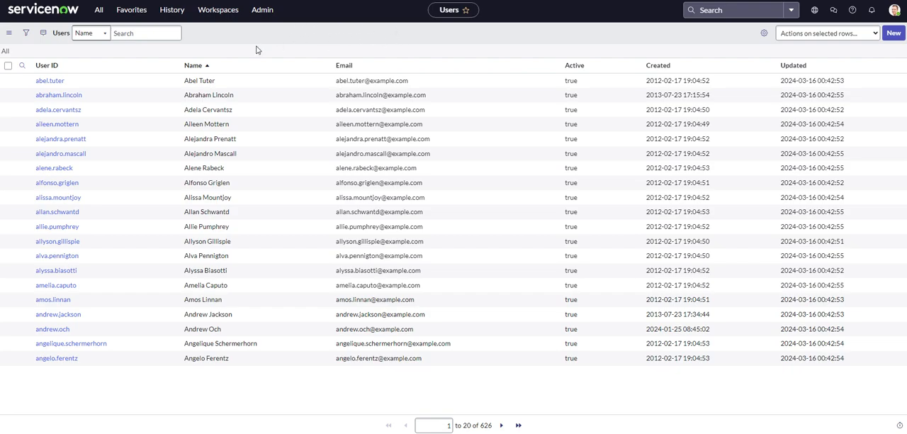
{"action": "mouse_move", "coordinate": [267, 43]}
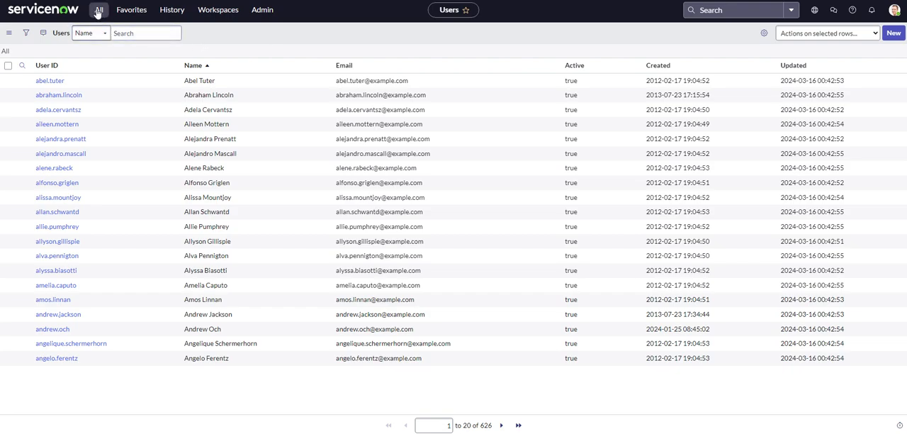
Navigate to the Users list and start a new user record
{"action": "left_click", "coordinate": [95, 10]}
{"action": "type", "text": "users"}
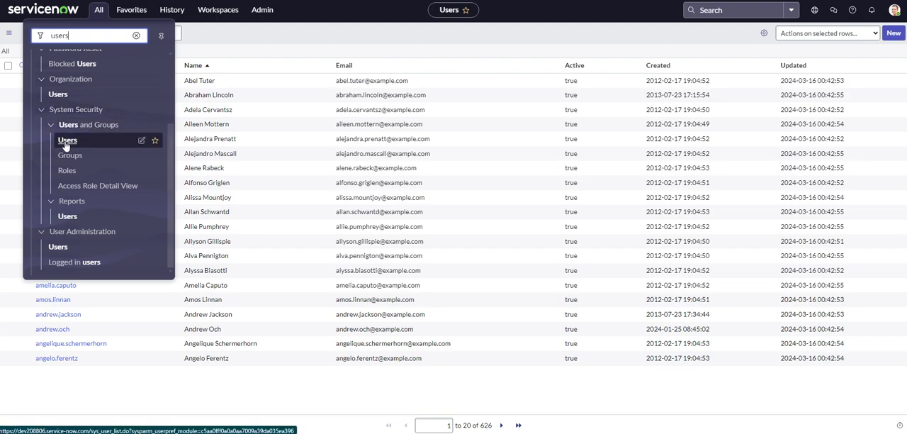
{"action": "left_click", "coordinate": [67, 140]}
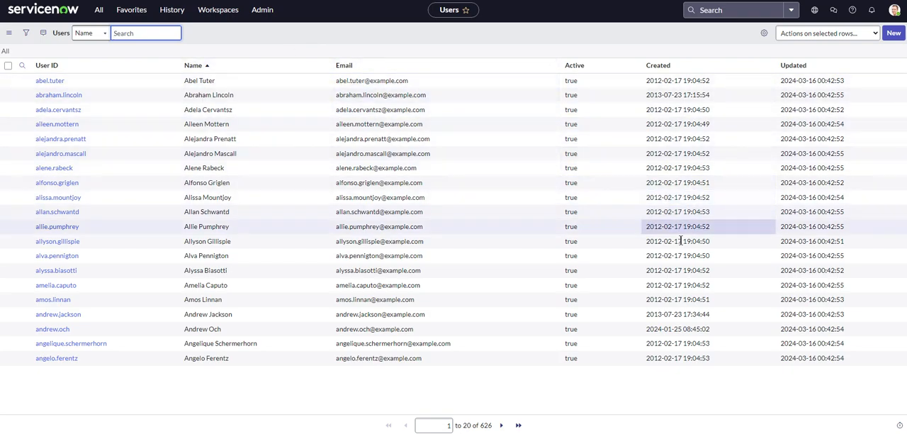
{"action": "mouse_move", "coordinate": [408, 51]}
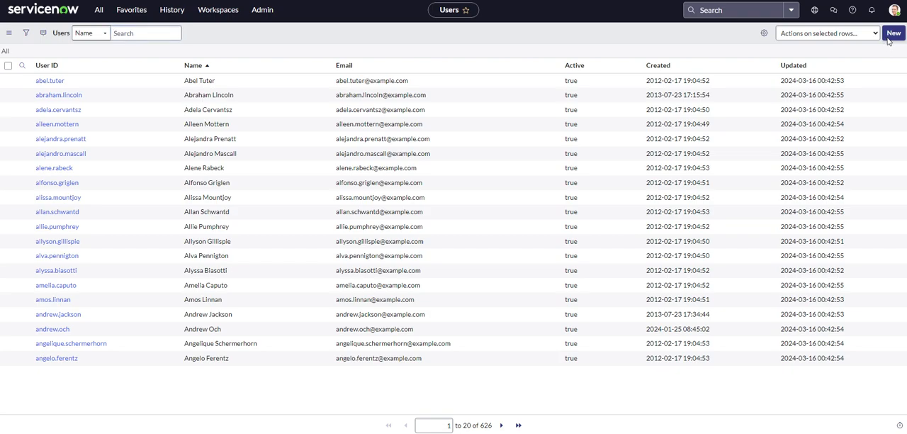
{"action": "left_click", "coordinate": [894, 33]}
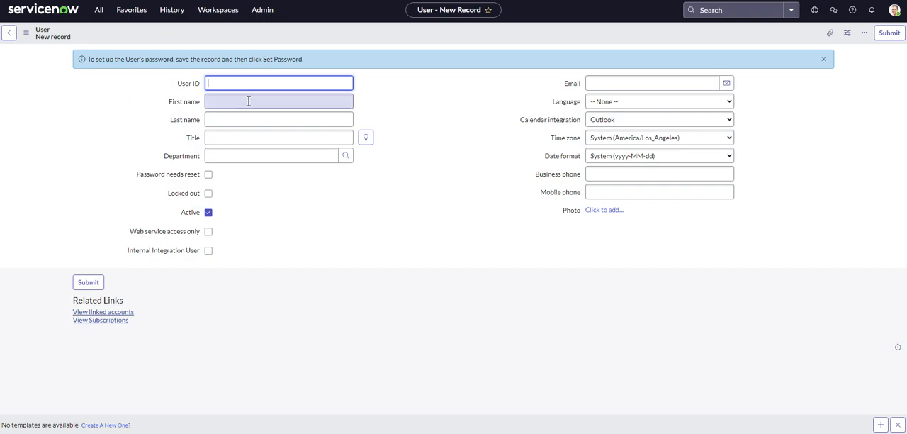
Fill User ID userTest2, first name Test and last name Test, and submit the record
{"action": "left_click", "coordinate": [278, 119]}
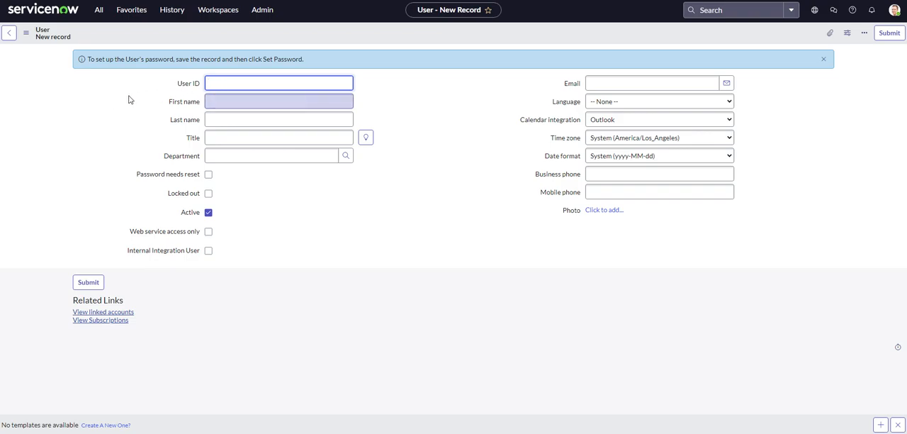
{"action": "type", "text": "userTest2"}
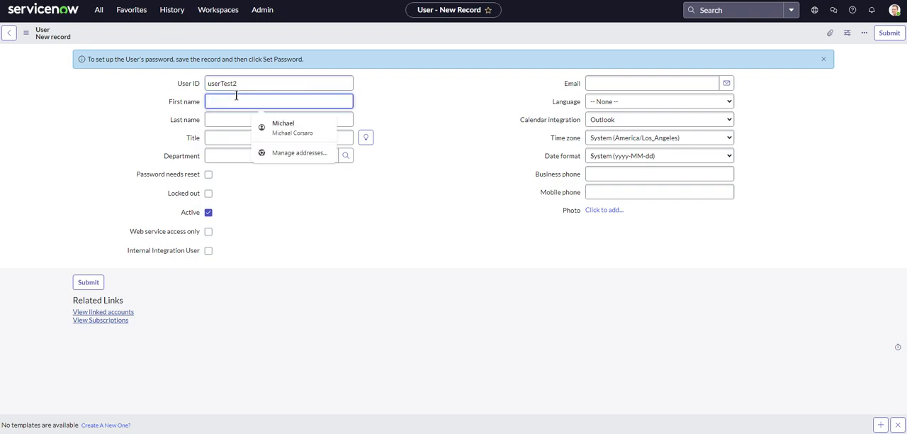
{"action": "type", "text": "Te"}
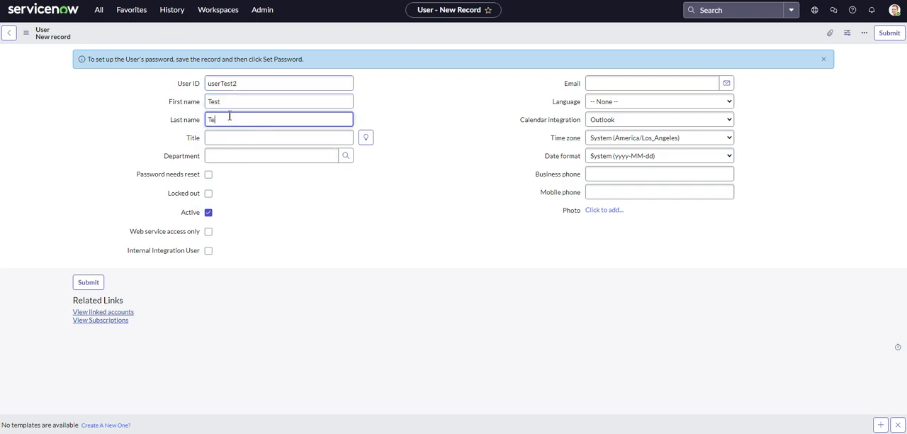
{"action": "left_click", "coordinate": [278, 137]}
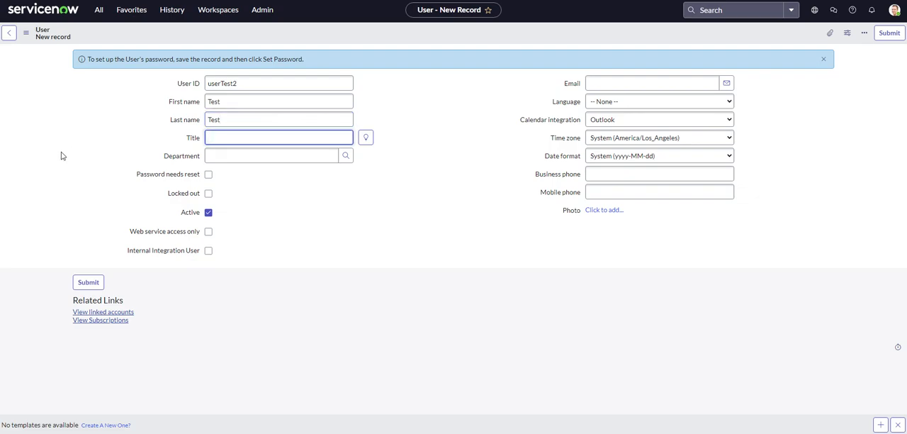
{"action": "mouse_move", "coordinate": [423, 49]}
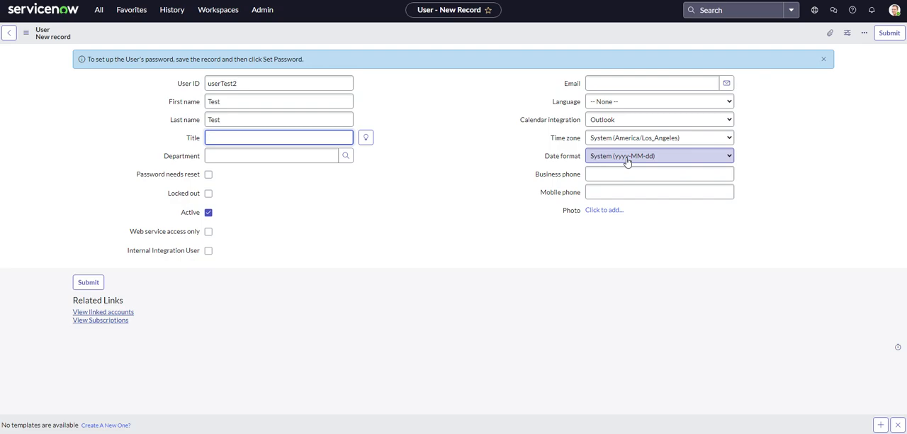
{"action": "left_click", "coordinate": [275, 137]}
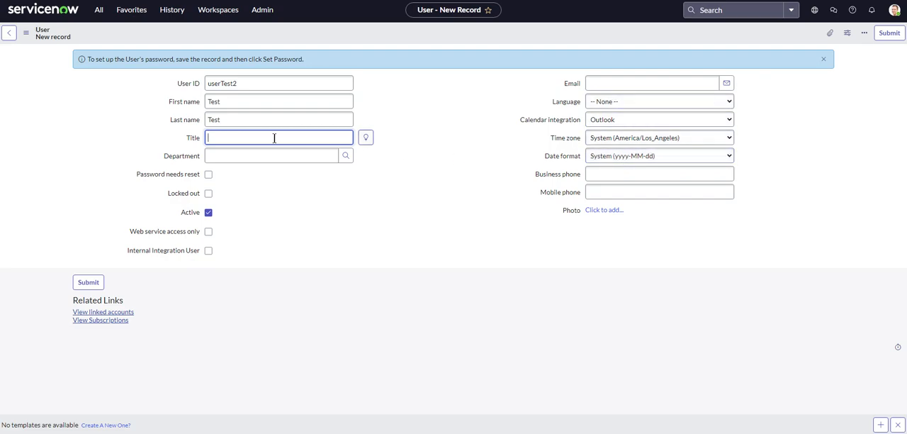
{"action": "mouse_move", "coordinate": [97, 177]}
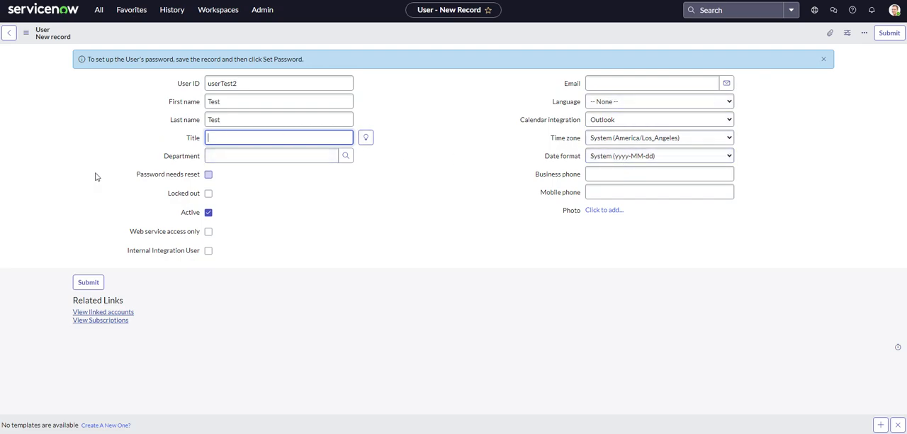
{"action": "left_click", "coordinate": [26, 34]}
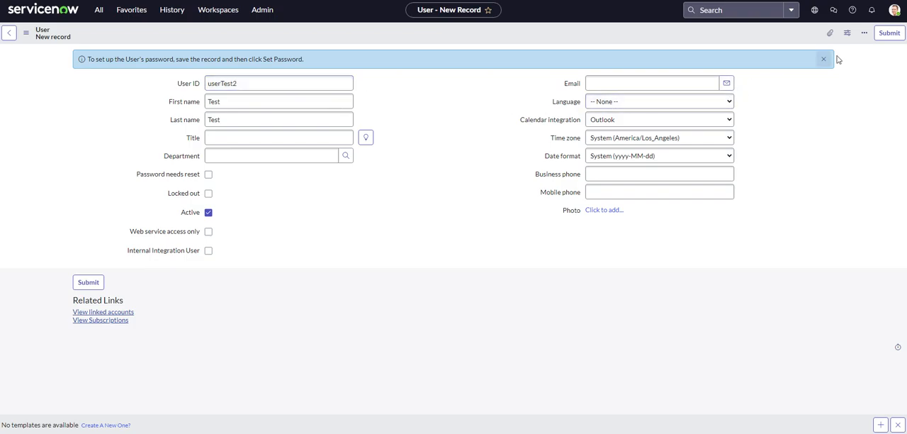
{"action": "left_click", "coordinate": [87, 282]}
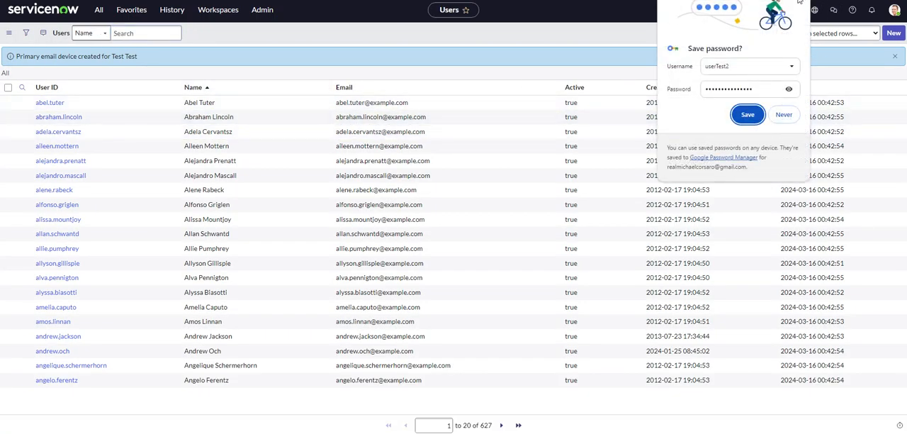
Filter the Users list by User ID *usertest and begin editing the userTest2 record
{"action": "left_click", "coordinate": [784, 114]}
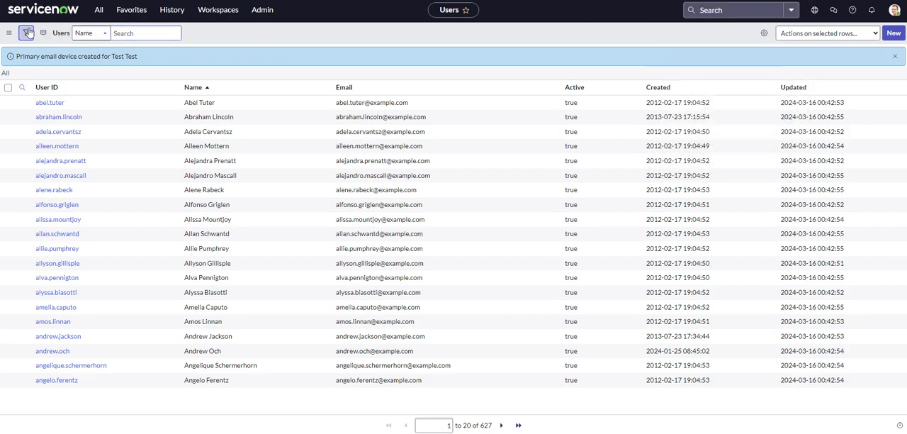
{"action": "left_click", "coordinate": [27, 34]}
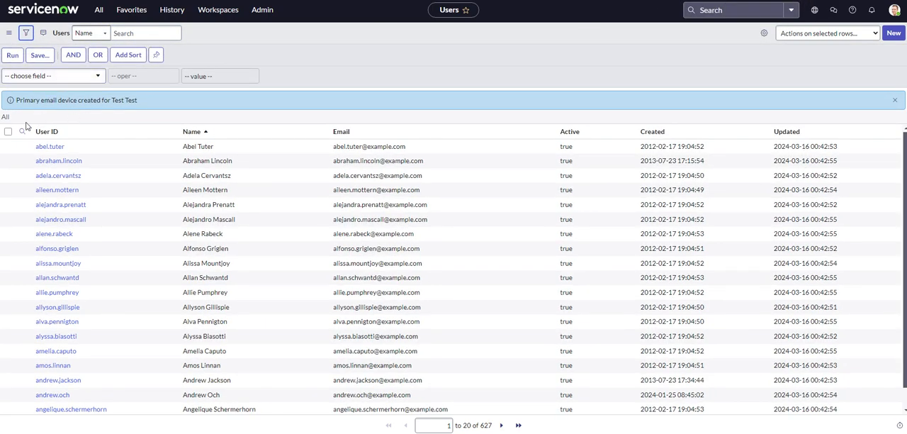
{"action": "left_click", "coordinate": [98, 148]}
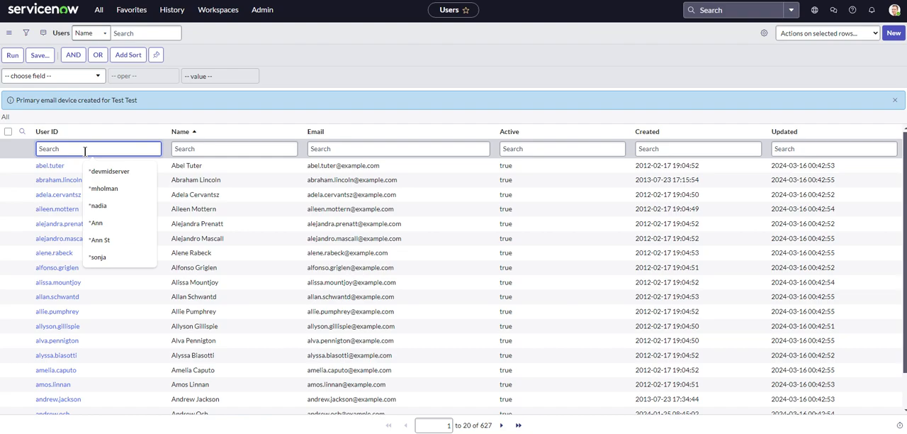
{"action": "type", "text": "*usertest"}
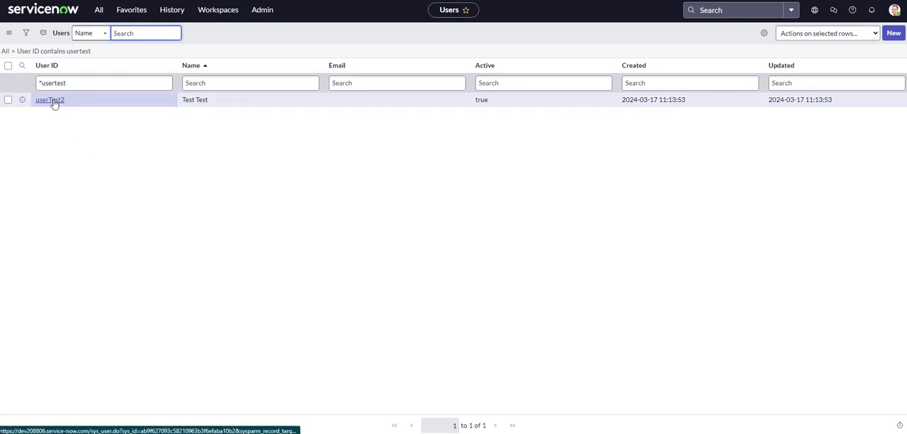
{"action": "mouse_move", "coordinate": [405, 106]}
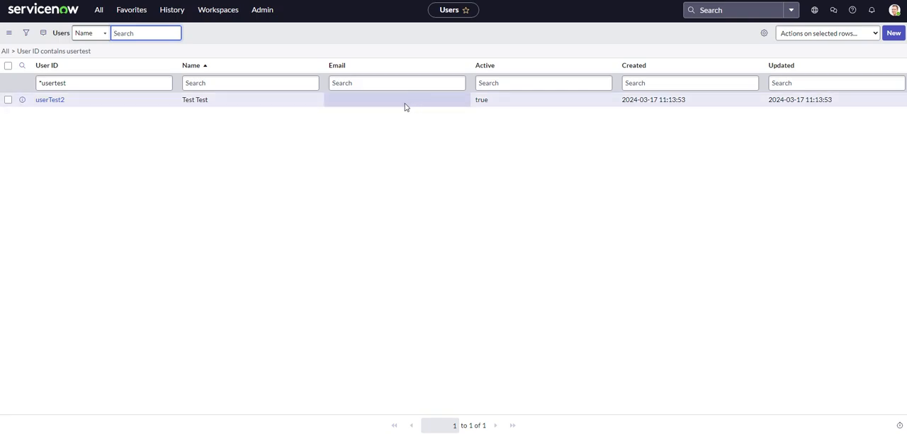
{"action": "double_click", "coordinate": [397, 99]}
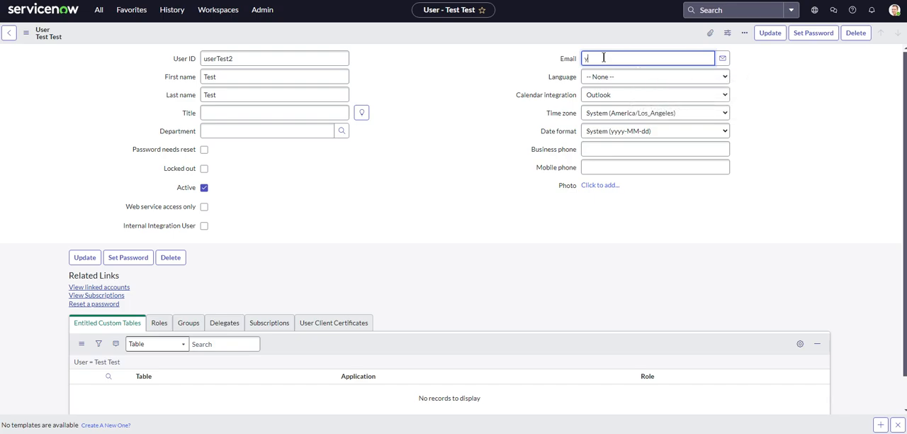
{"action": "type", "text": "test@w"}
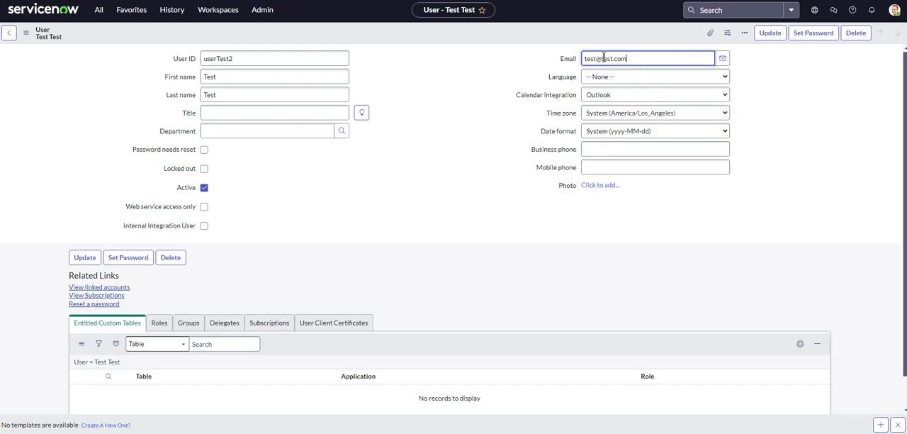
{"action": "left_click", "coordinate": [654, 76]}
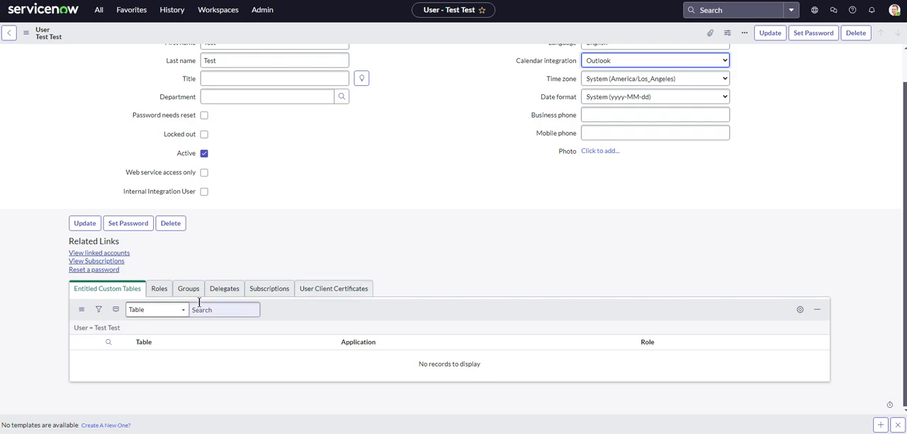
{"action": "mouse_move", "coordinate": [6, 157]}
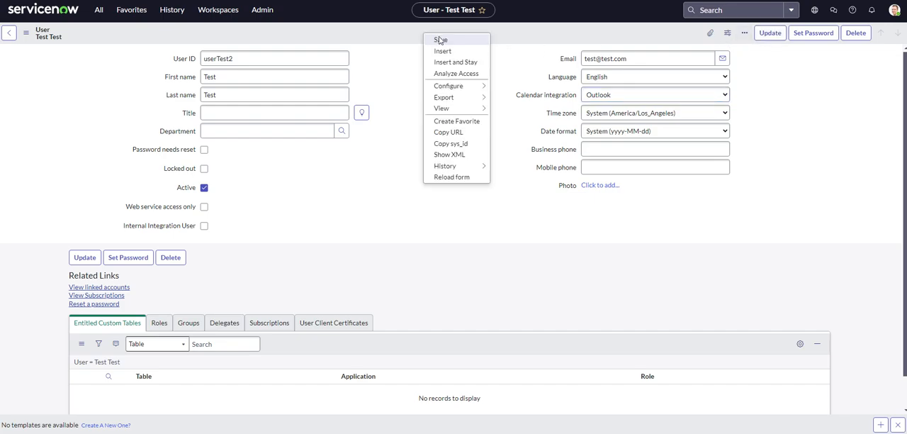
{"action": "left_click", "coordinate": [441, 39]}
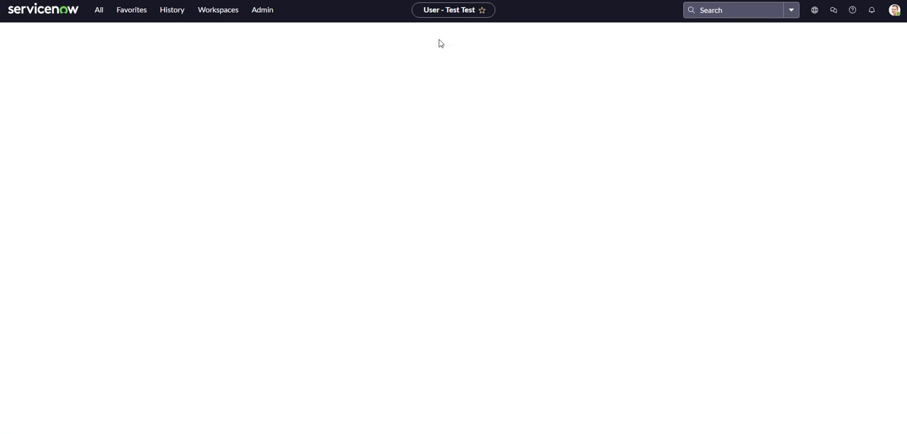